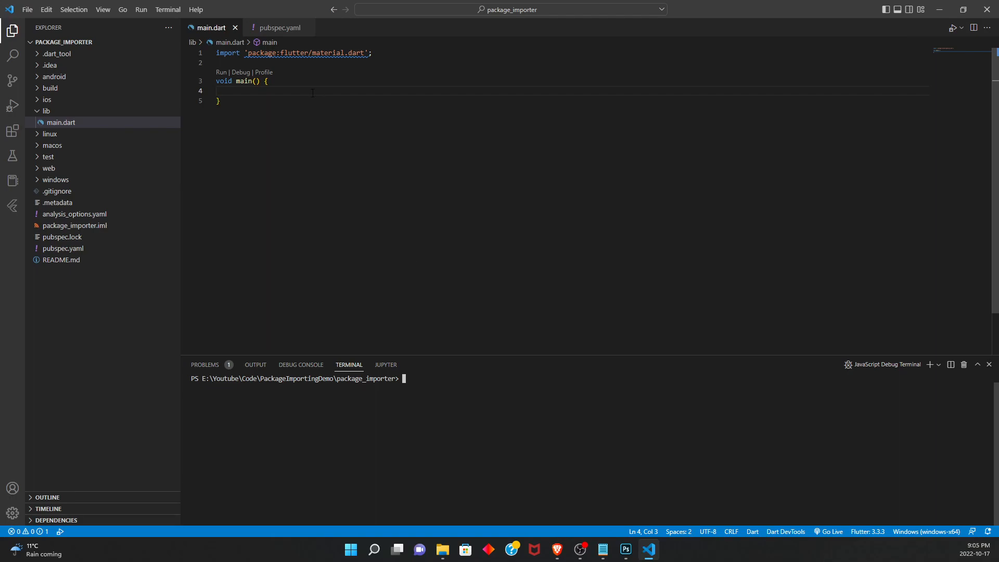
mouse_move(477, 394)
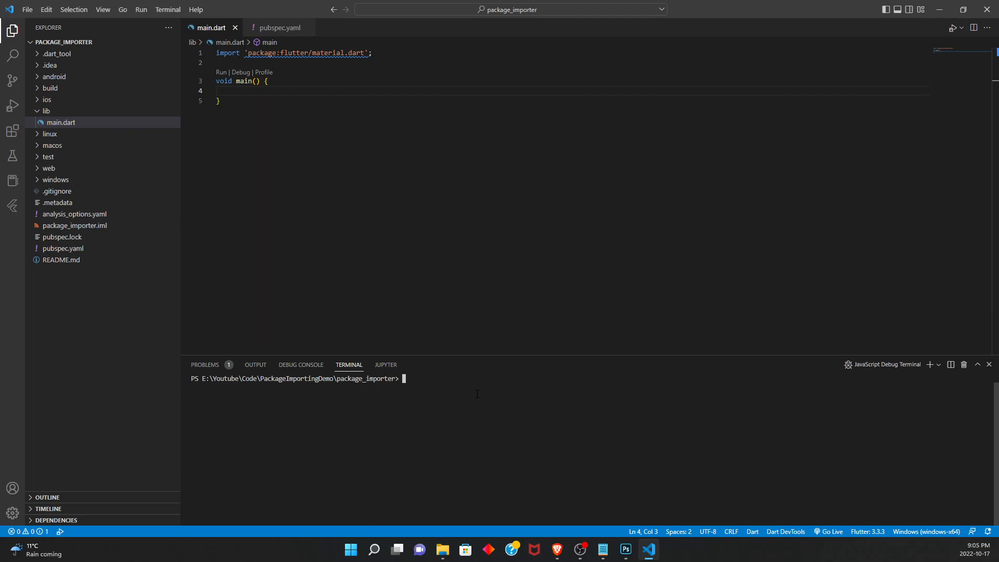
Bring up File Explorer showing the PackageImportingDemo folders.
text(flutt)
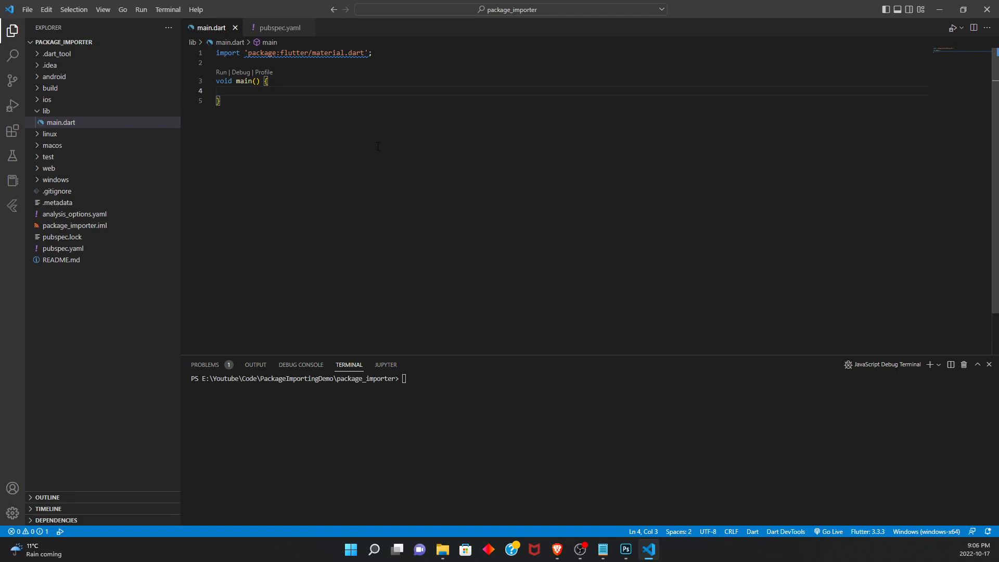
mouse_move(98, 74)
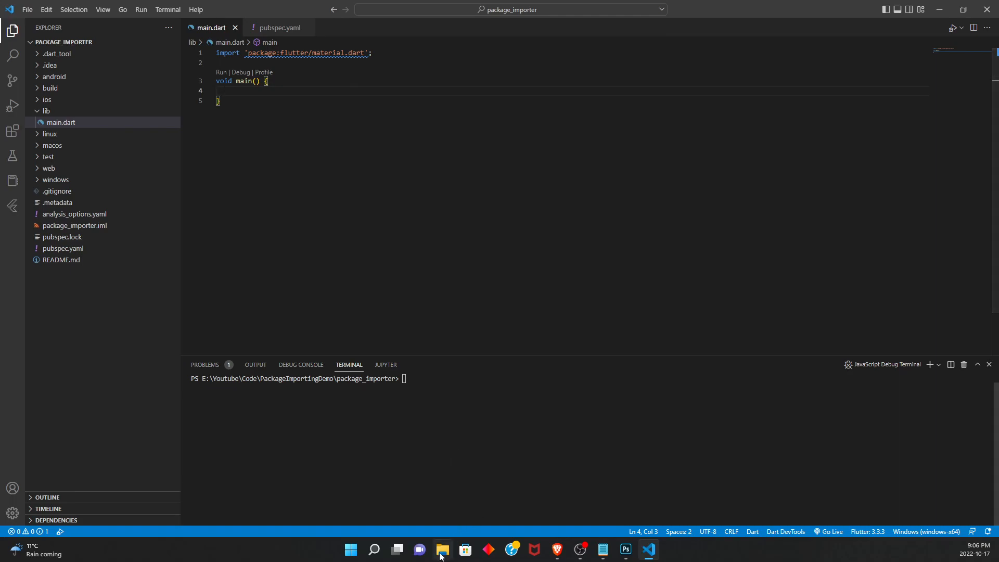
click(441, 549)
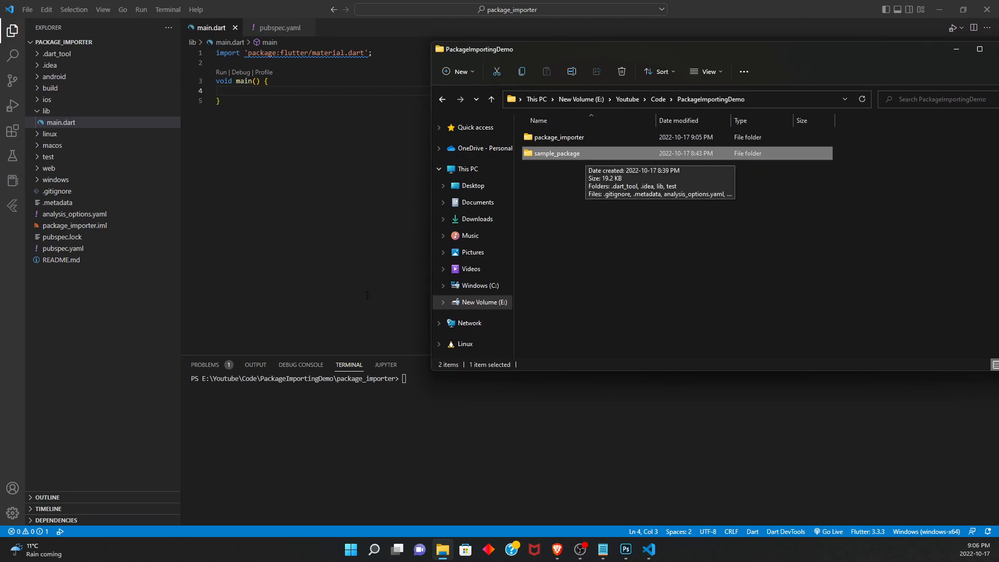
mouse_move(598, 195)
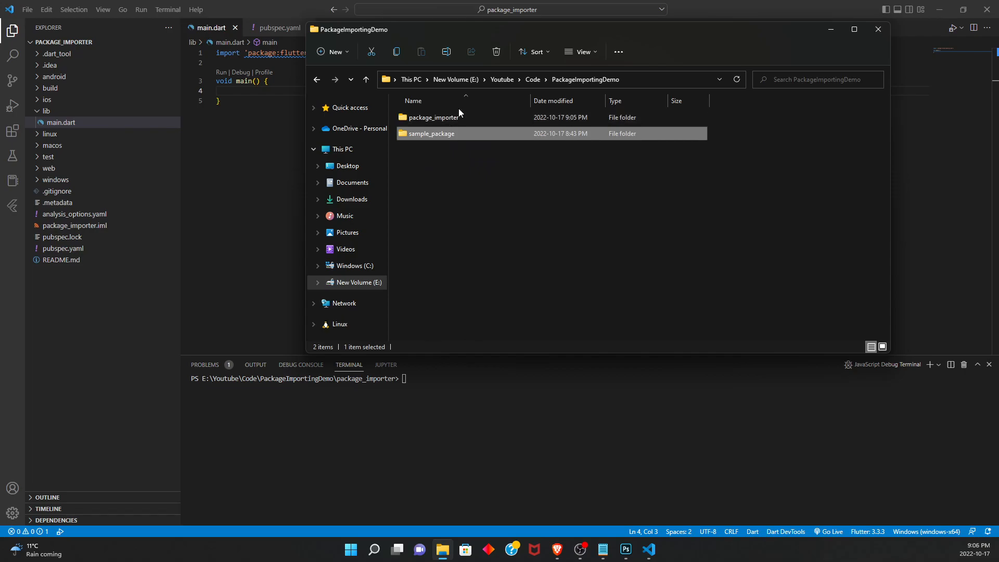
mouse_move(432, 133)
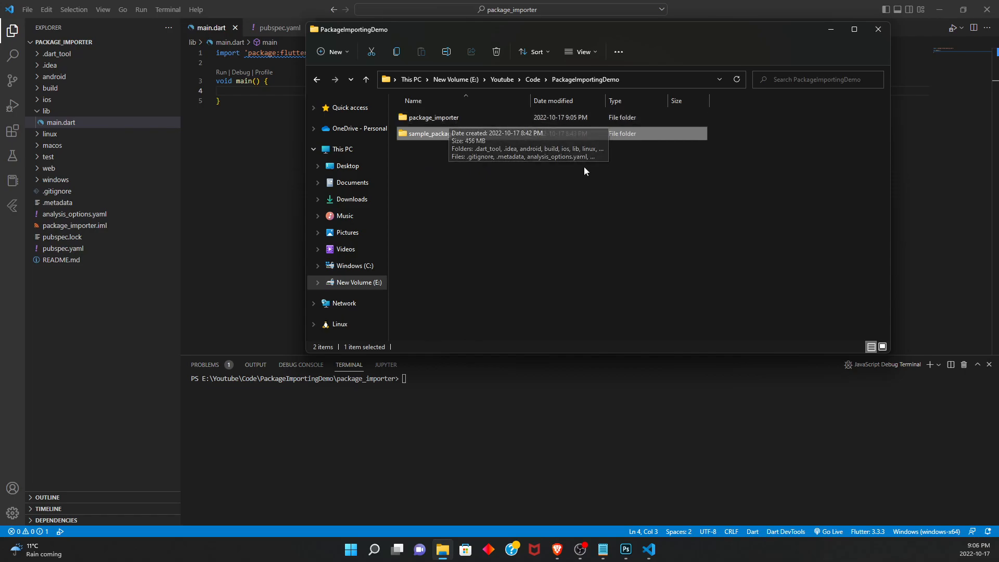
mouse_move(450, 138)
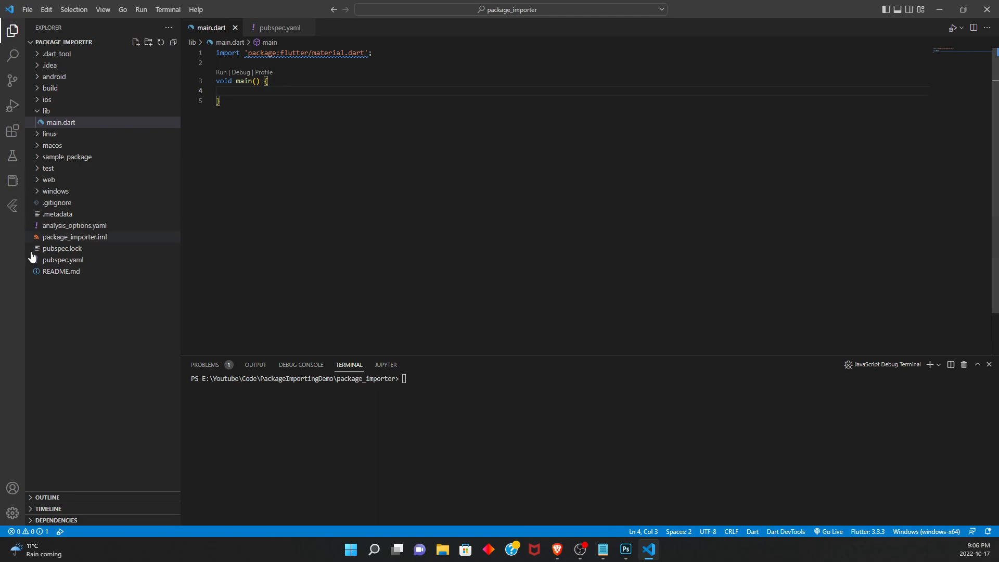
Expand sample_package, lib, animals and vehicles to reveal crab.dart, lobster.dart and car.dart.
click(67, 157)
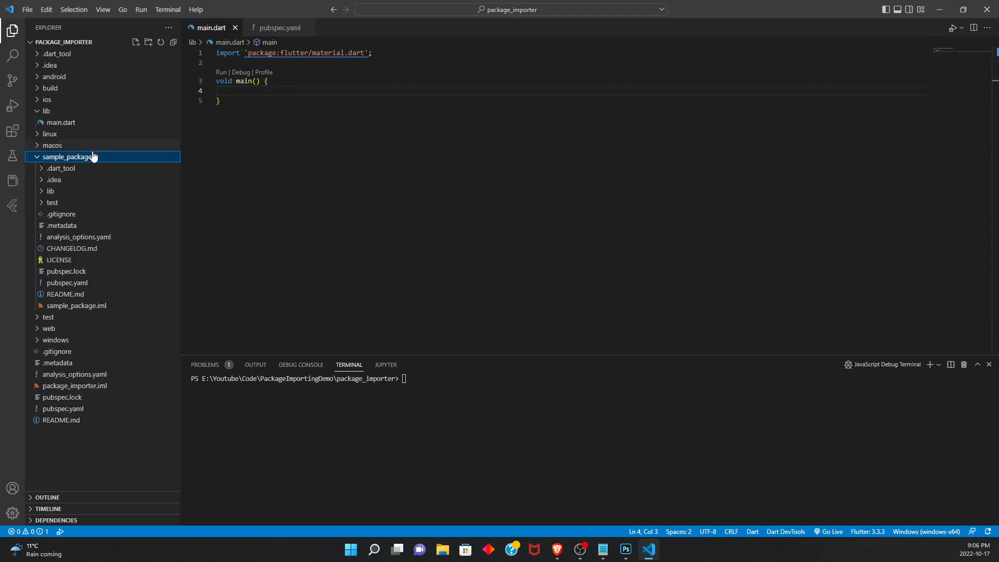
click(50, 190)
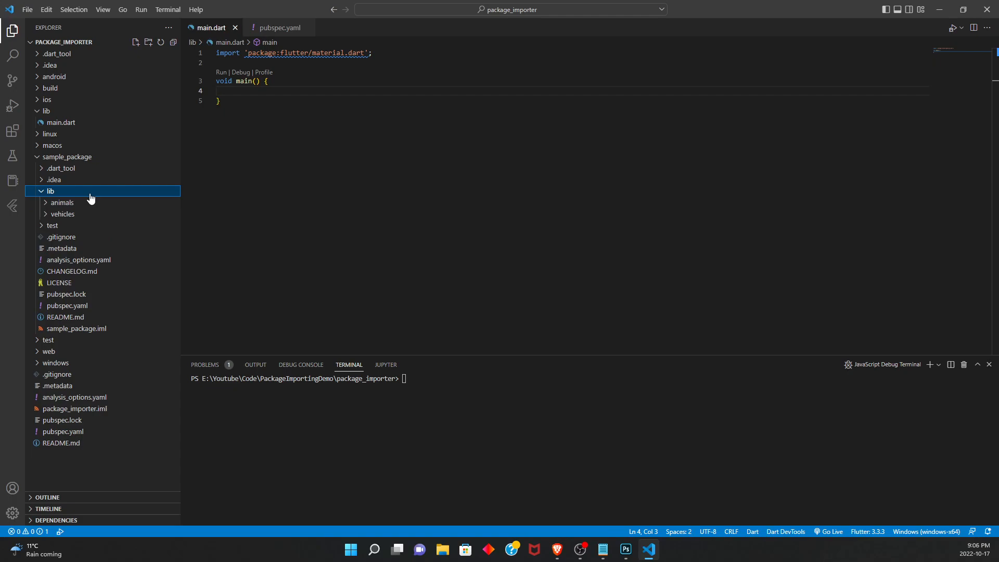
click(61, 203)
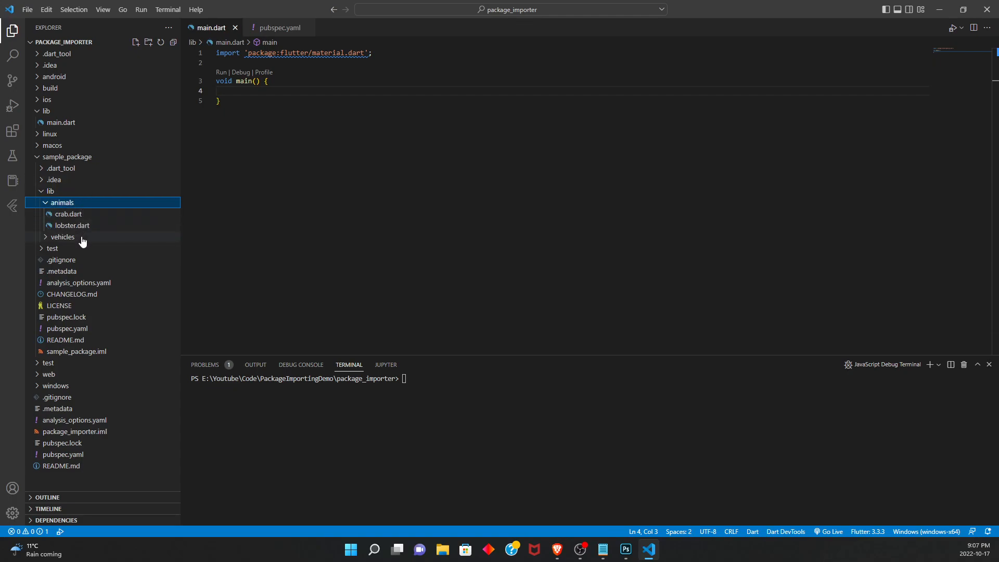
click(61, 236)
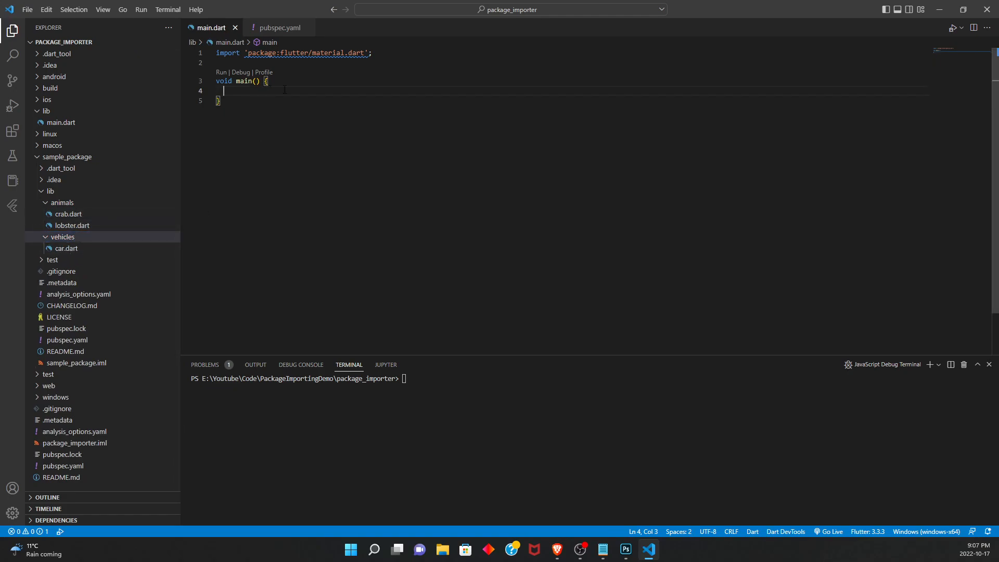
Try Crab and Lobs references in main, then remove them again.
text(Crab)
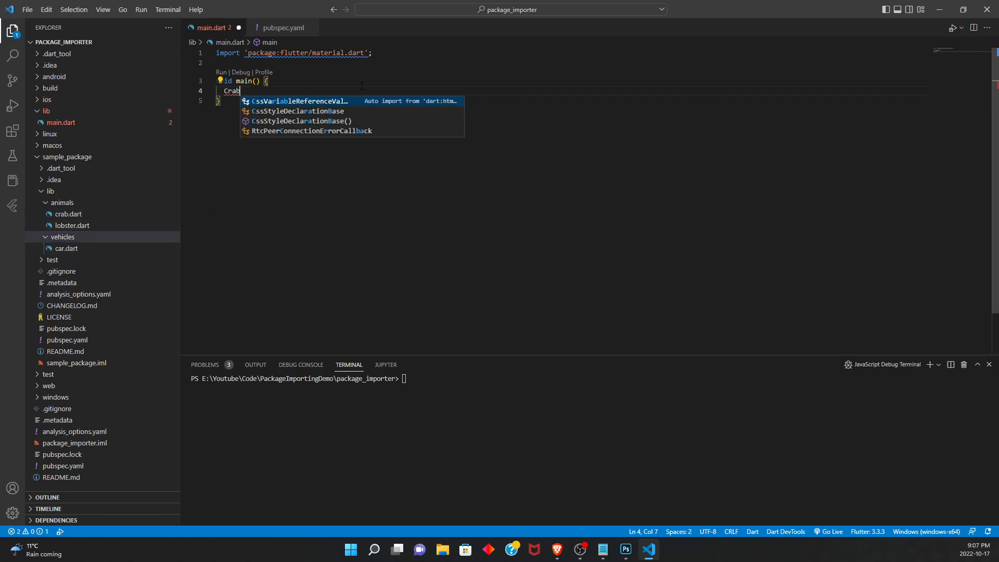
text(Lobs)
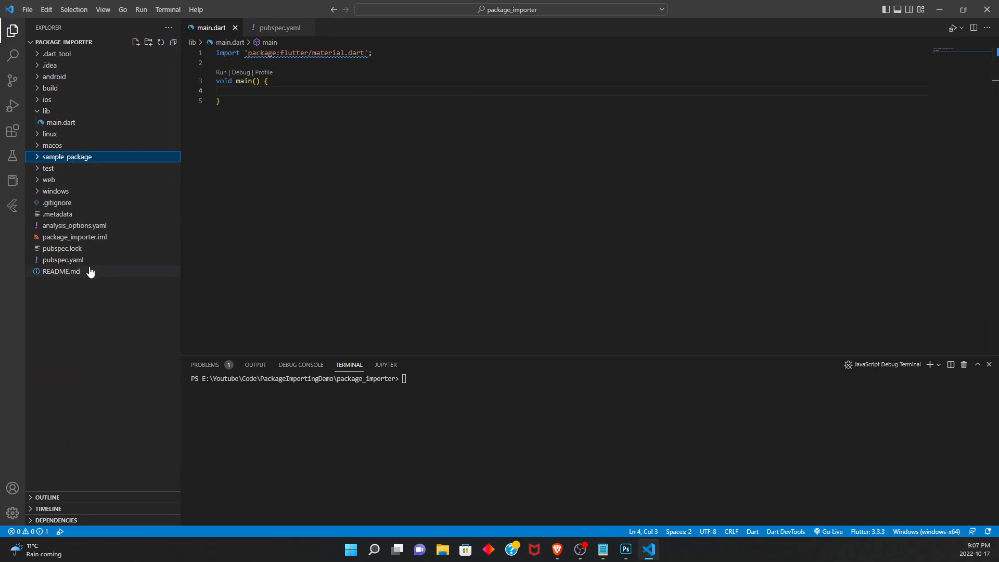
mouse_move(61, 259)
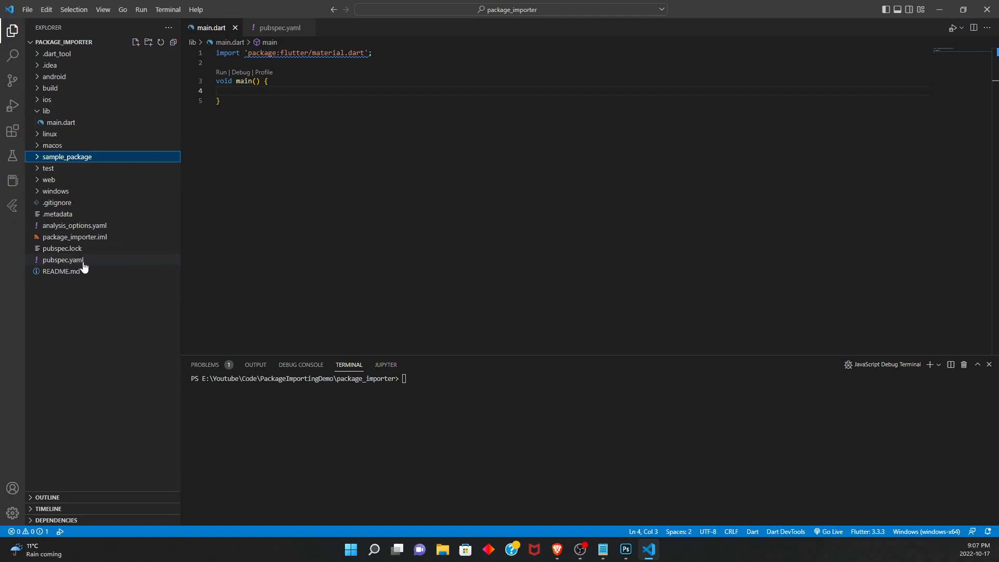
In pubspec.yaml add a blank line under 'sdk: flutter' in dependencies.
click(278, 27)
text(dependencies)
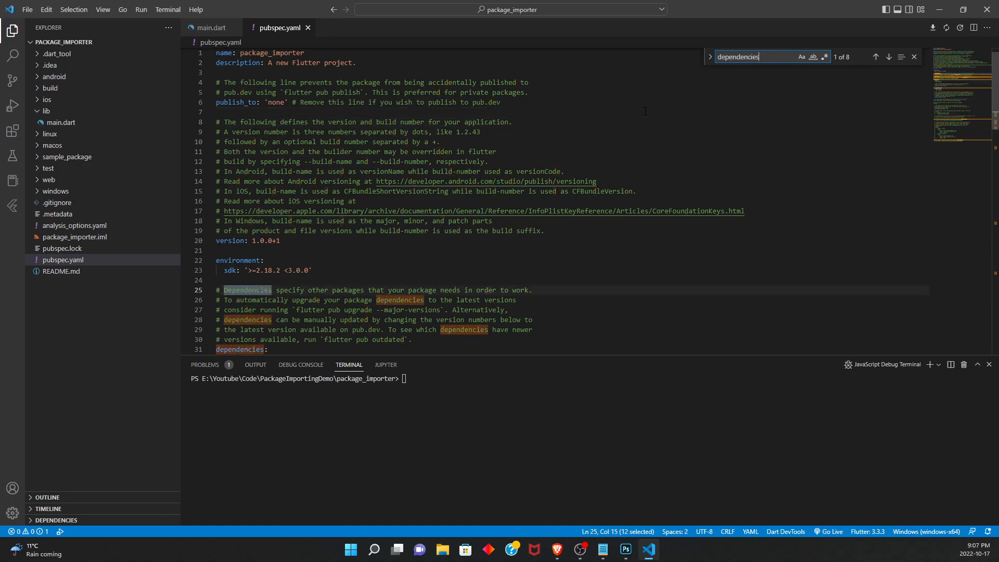
click(888, 56)
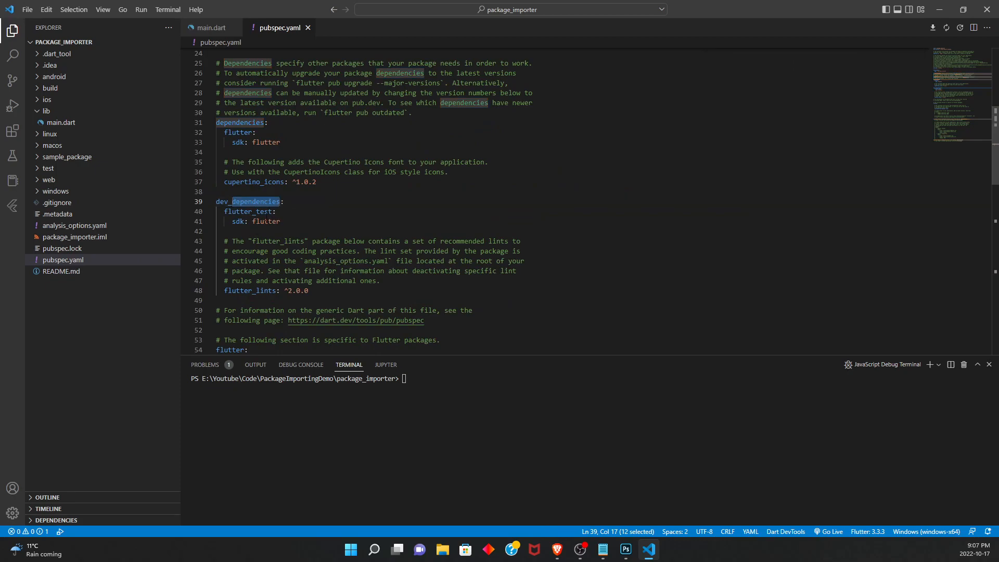
double_click(239, 122)
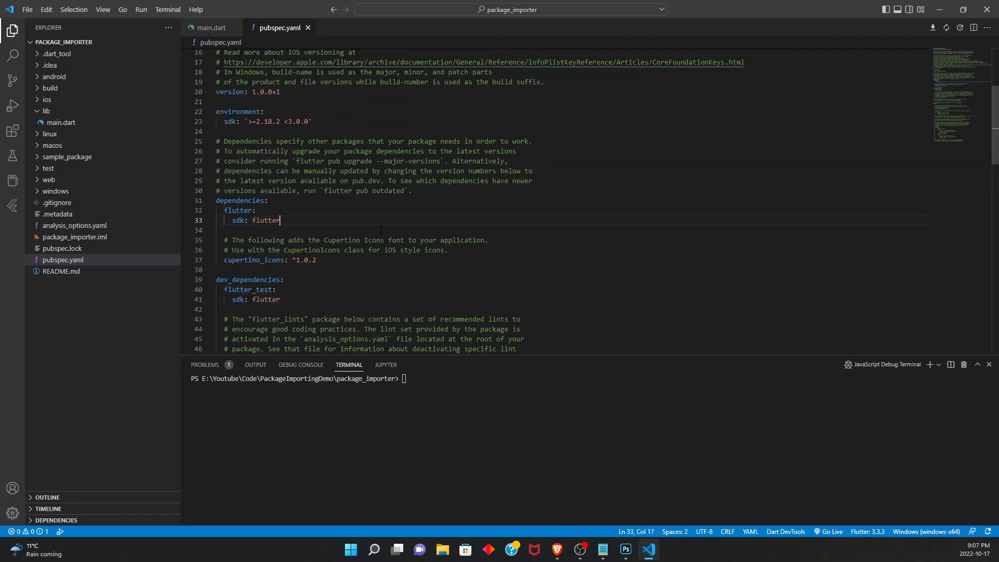
double_click(264, 219)
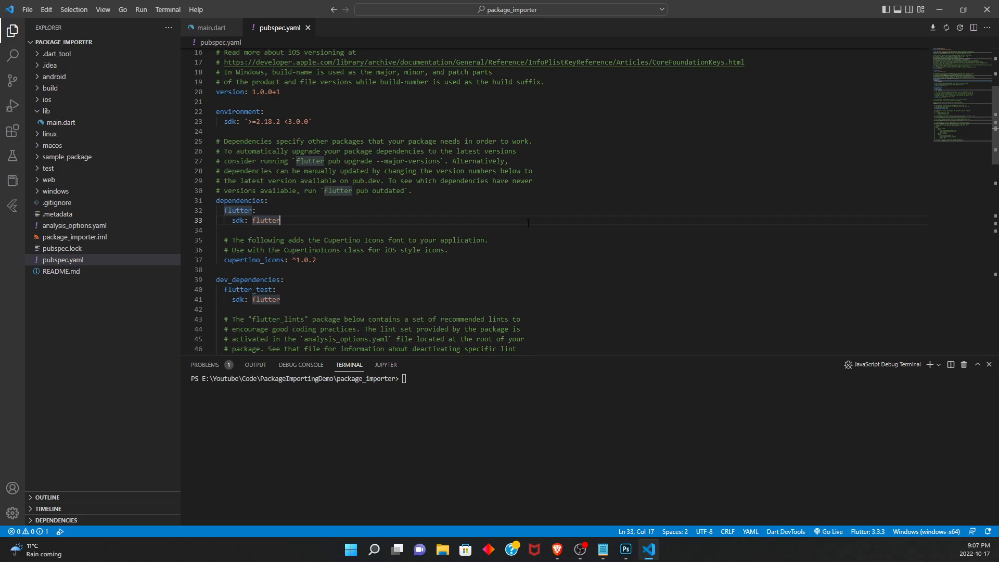
key(enter)
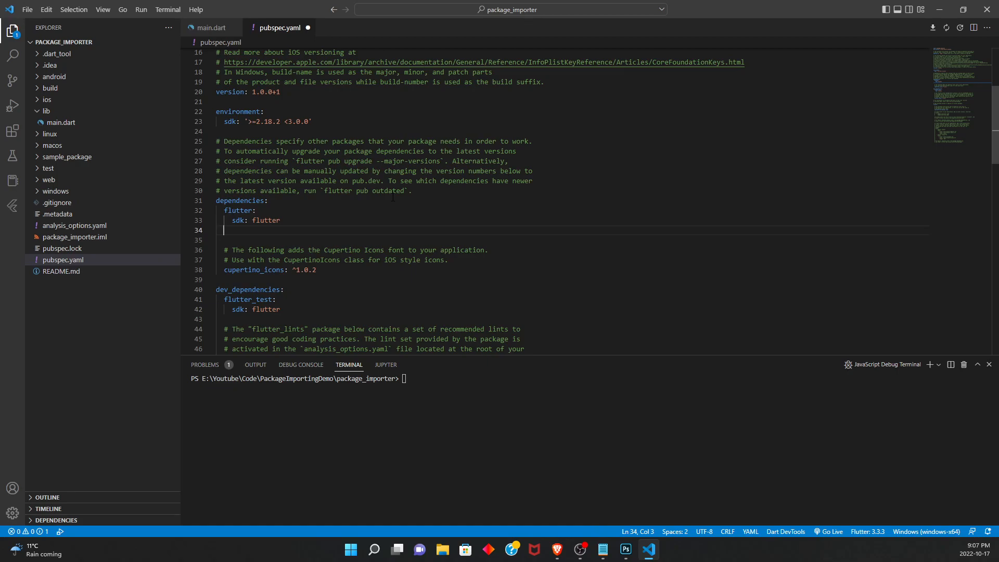
Declare the sample_package dependency with 'path: ./sample_package'.
text(sample_package:)
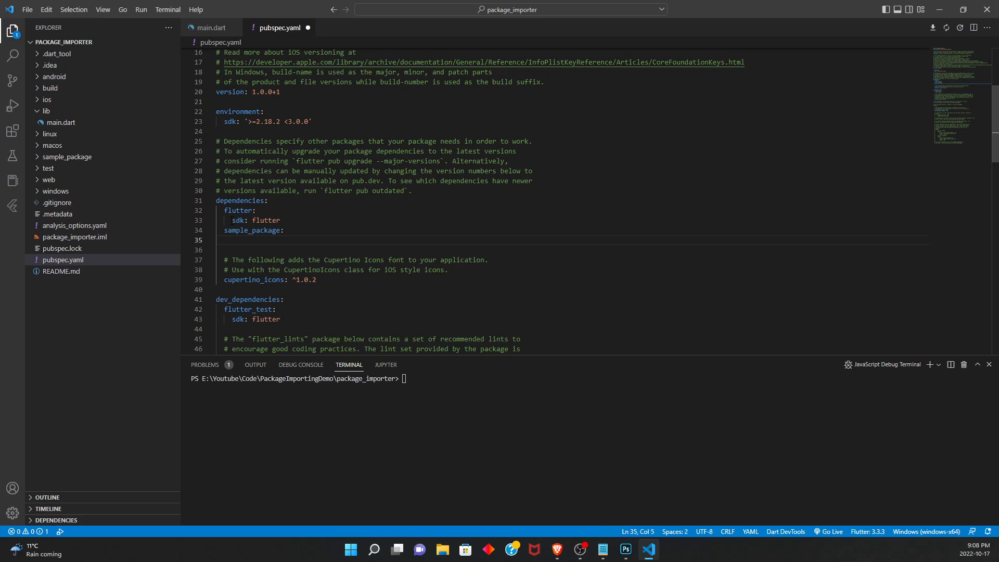
text(path:)
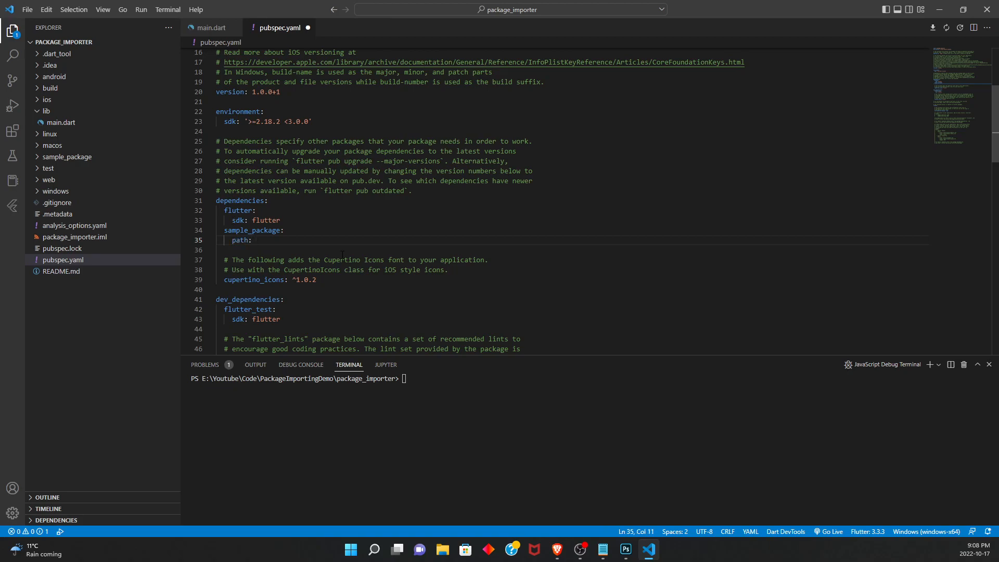
mouse_move(76, 180)
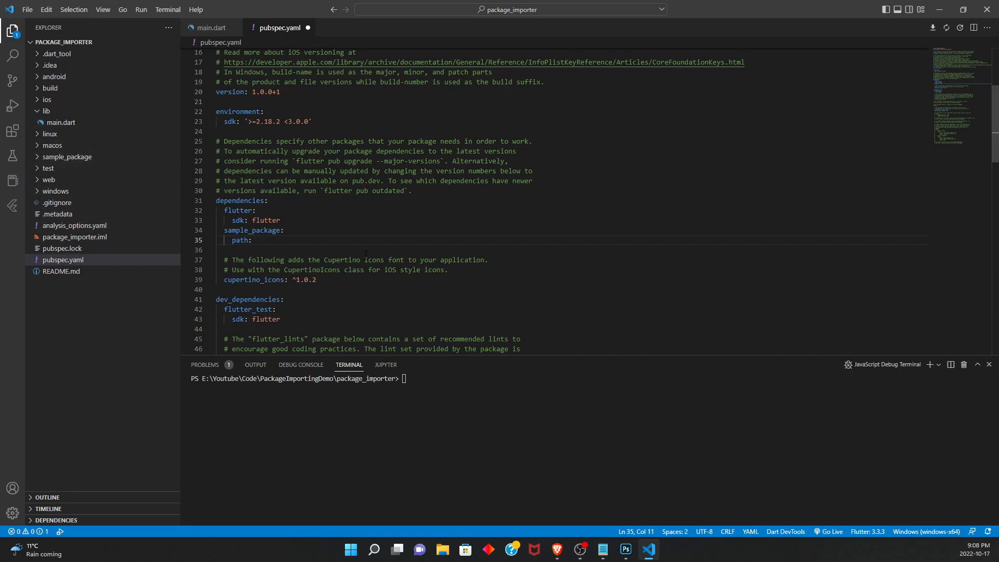
text(./sample)
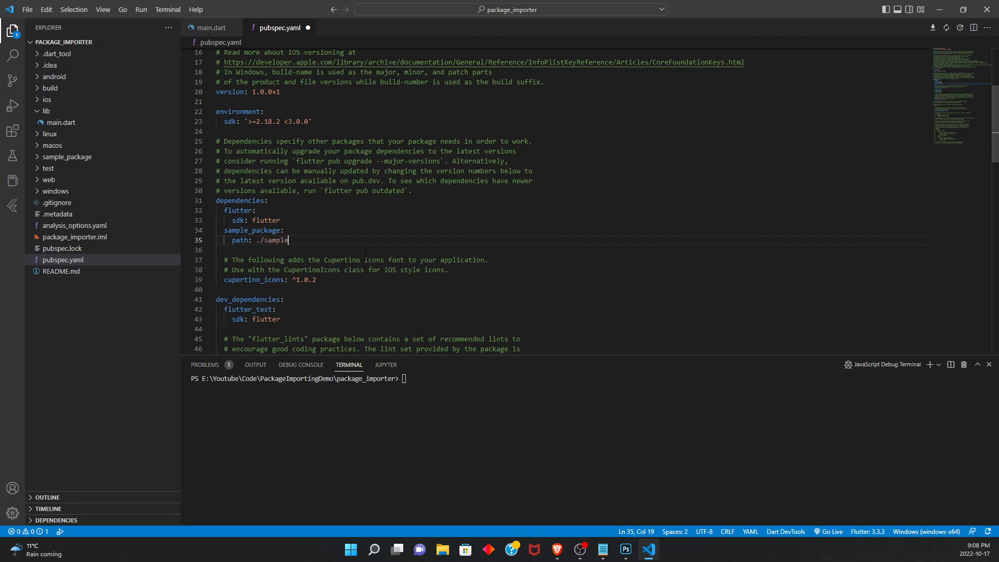
text(_package)
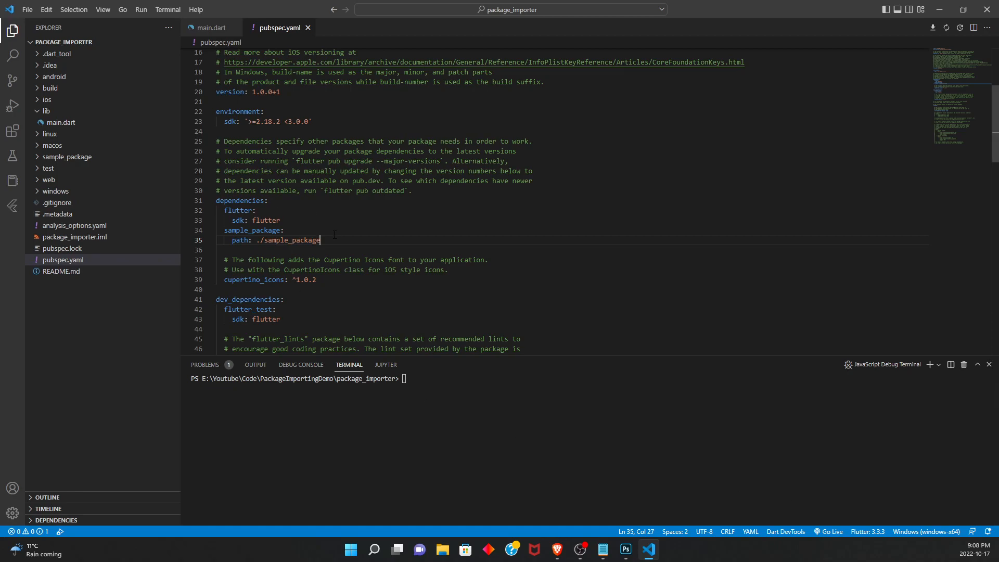
In main.dart import flutter/material.dart and print Lobster("Joff").toString().
click(212, 27)
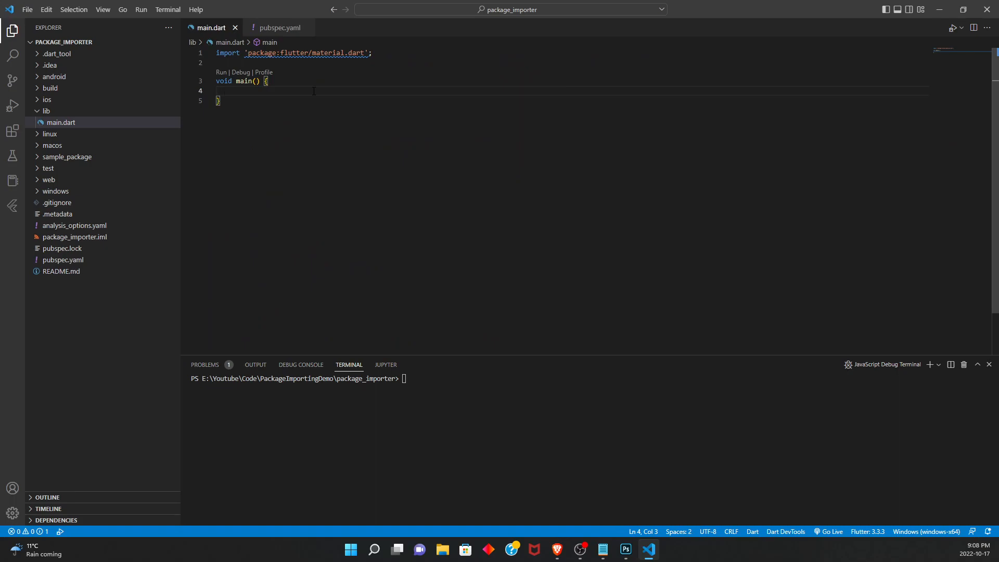
text(p)
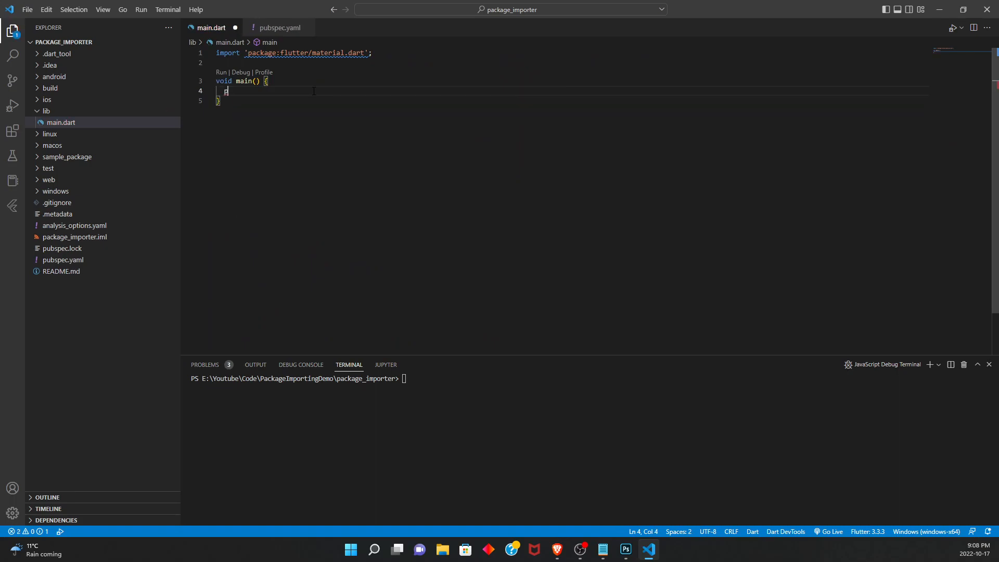
text(rint(Lobster(name)
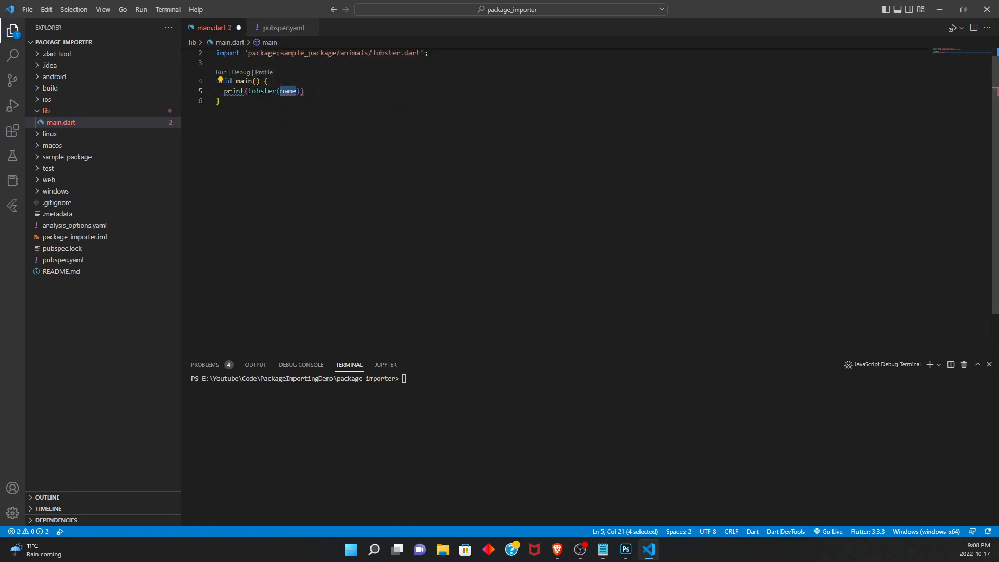
text(import 'package:flutter/material.dart';)
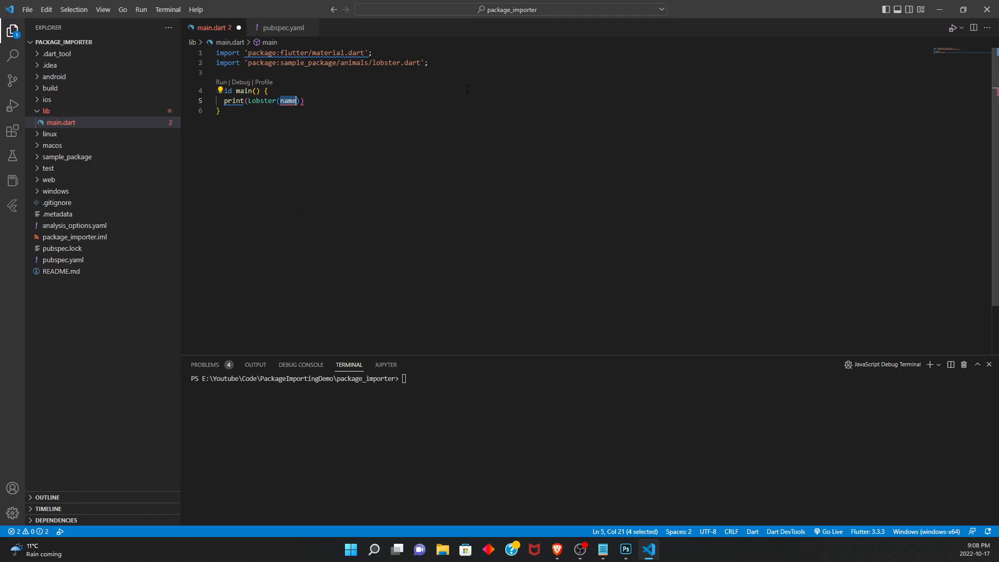
text("Joff")
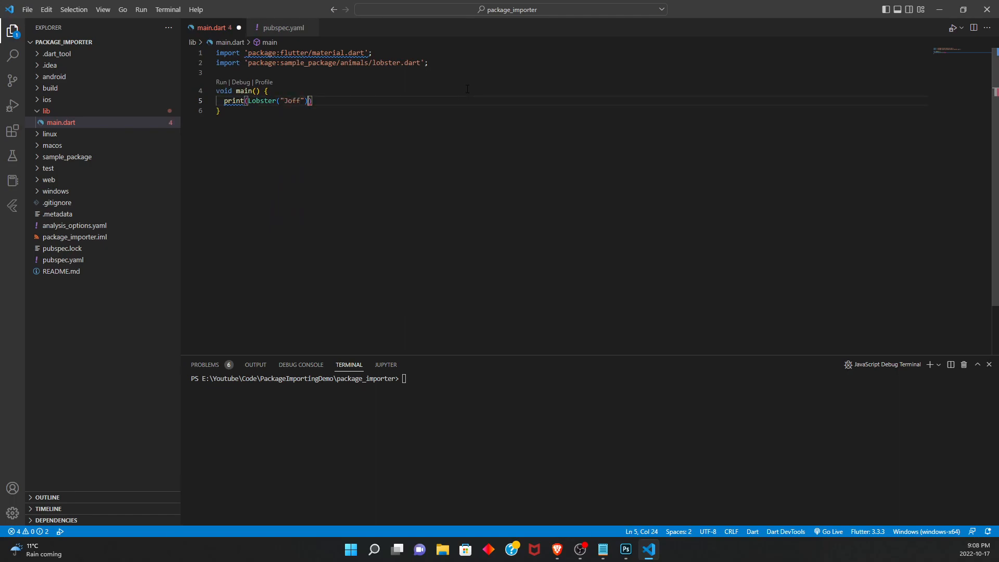
text(.toString())
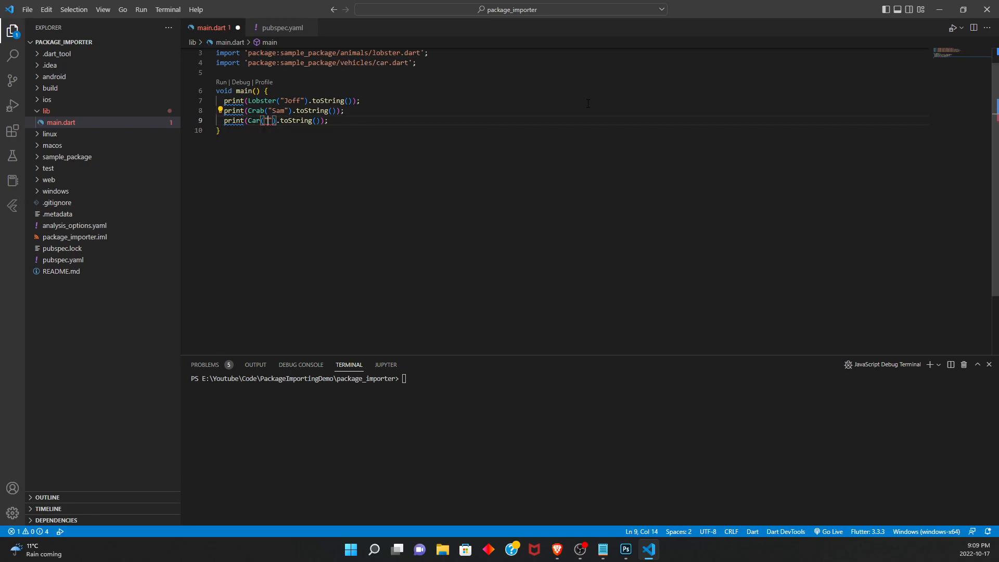
Fill the Car print with "Volkswagen" and "Jetta" arguments.
text(Volkswa)
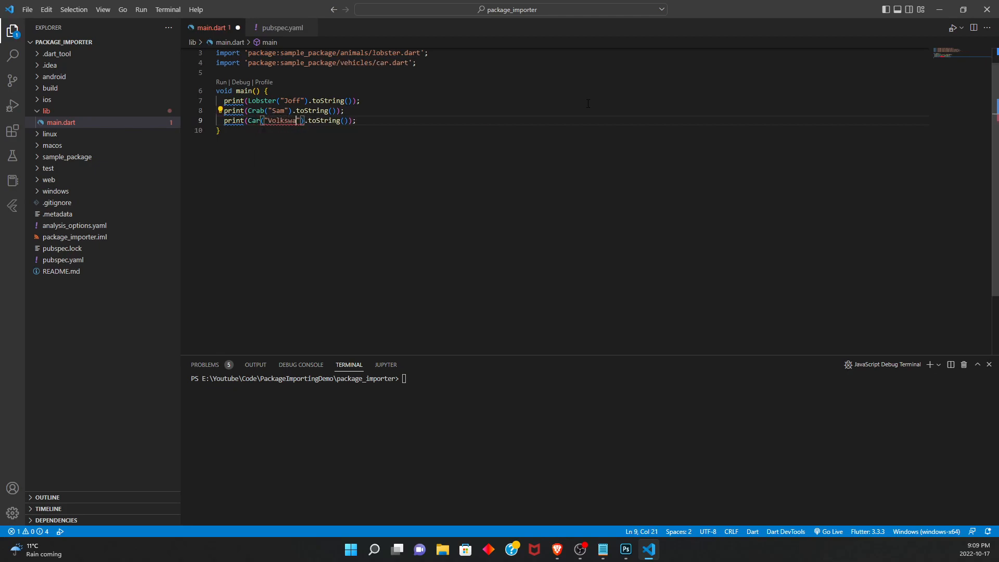
text(gen)
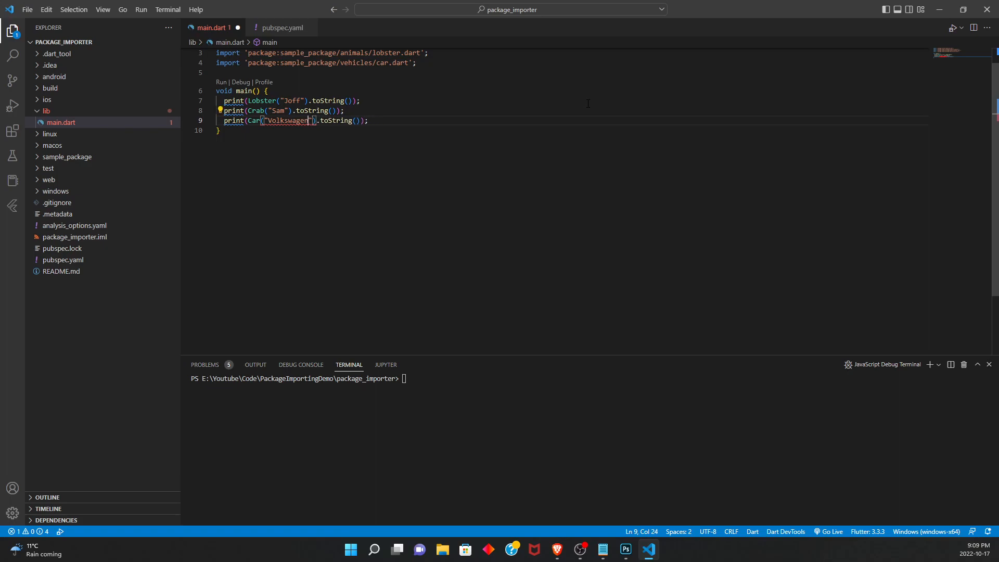
text(, Jetta")
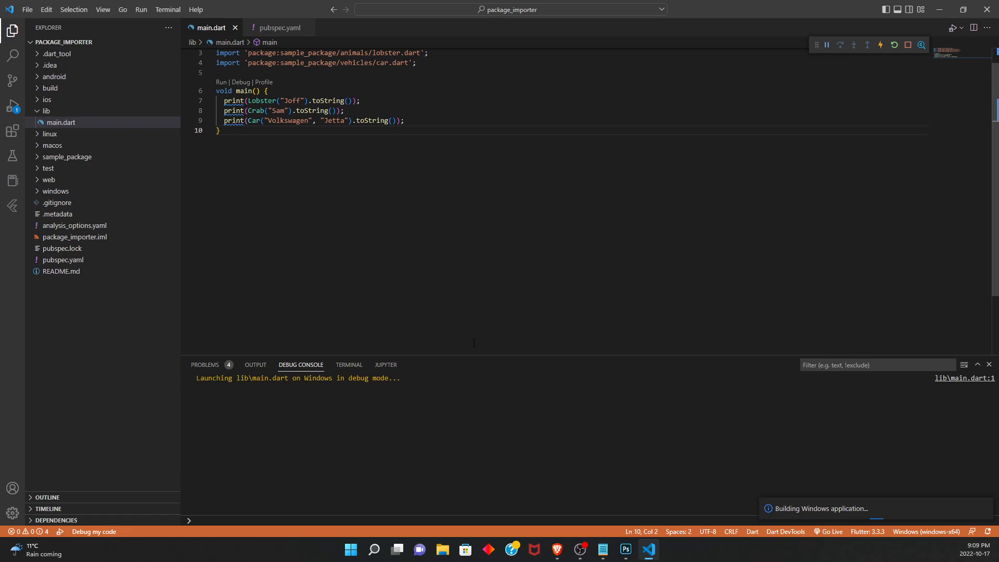
mouse_move(493, 328)
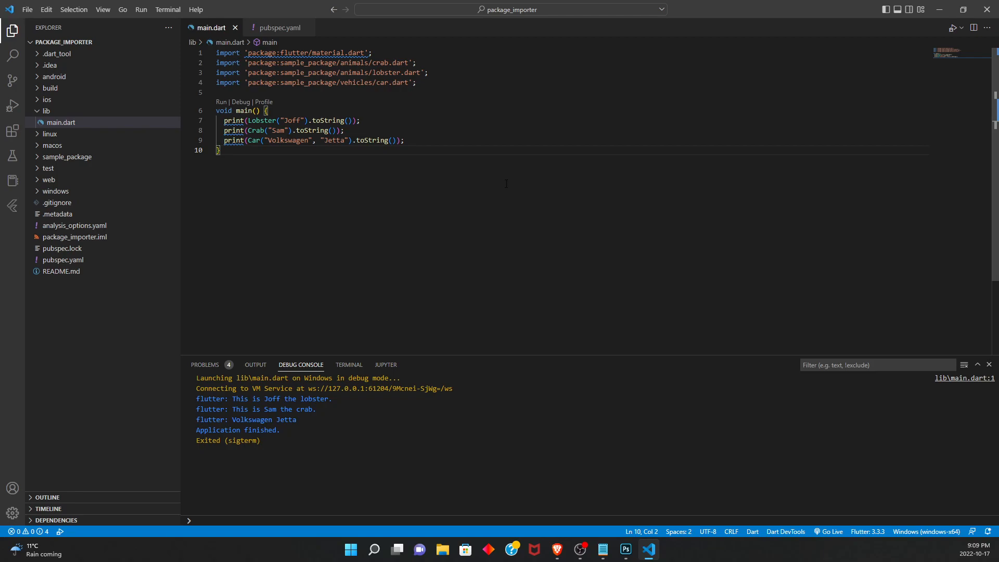
mouse_move(121, 176)
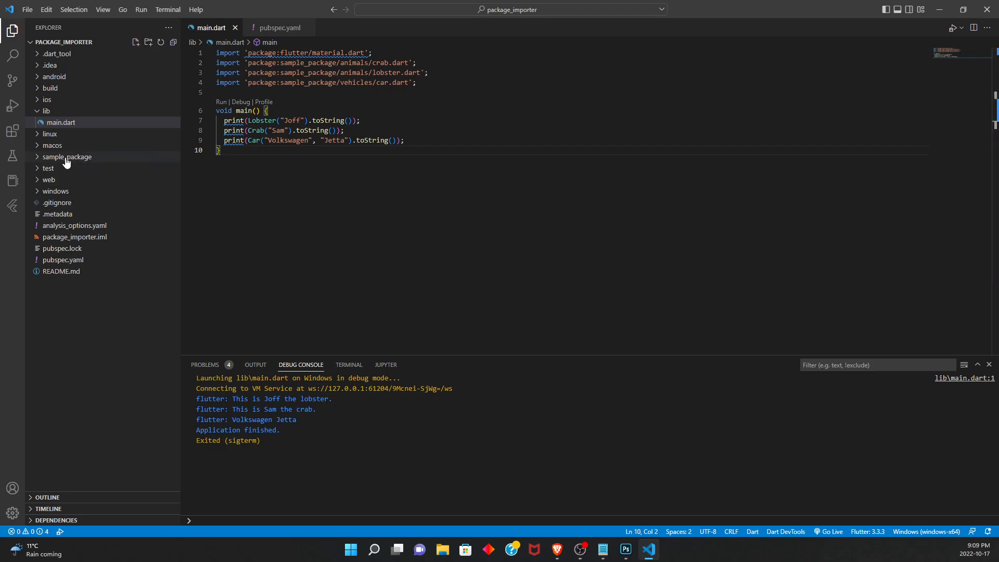
Expand sample_package and grab the Crab class from crab.dart as the template for Dog.
click(66, 156)
text(dog.dart)
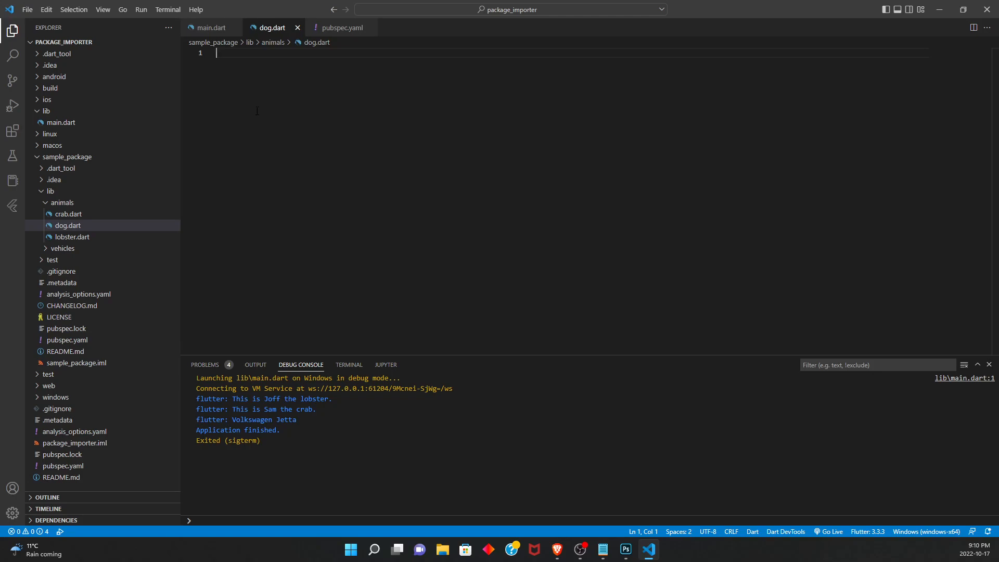
mouse_move(293, 134)
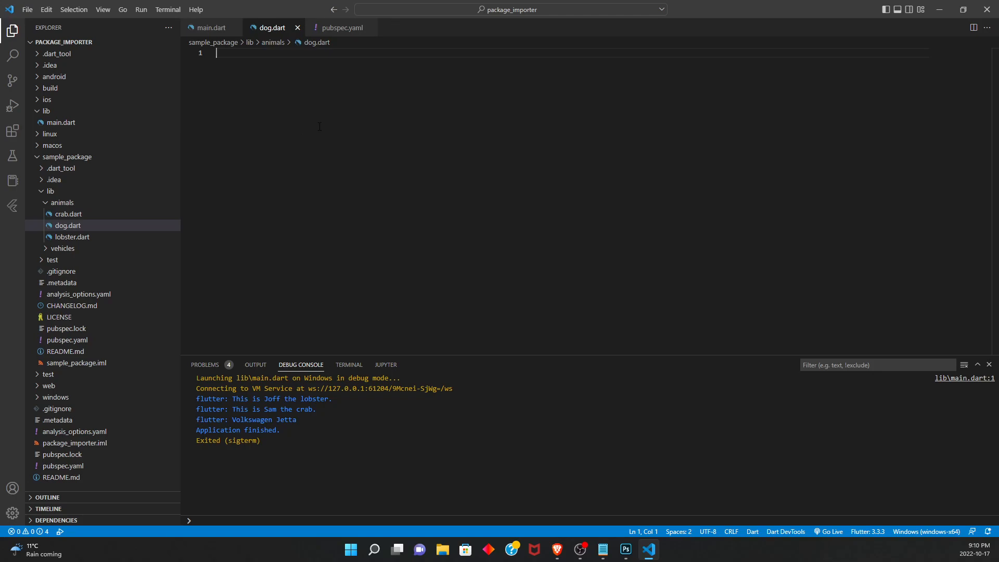
click(68, 214)
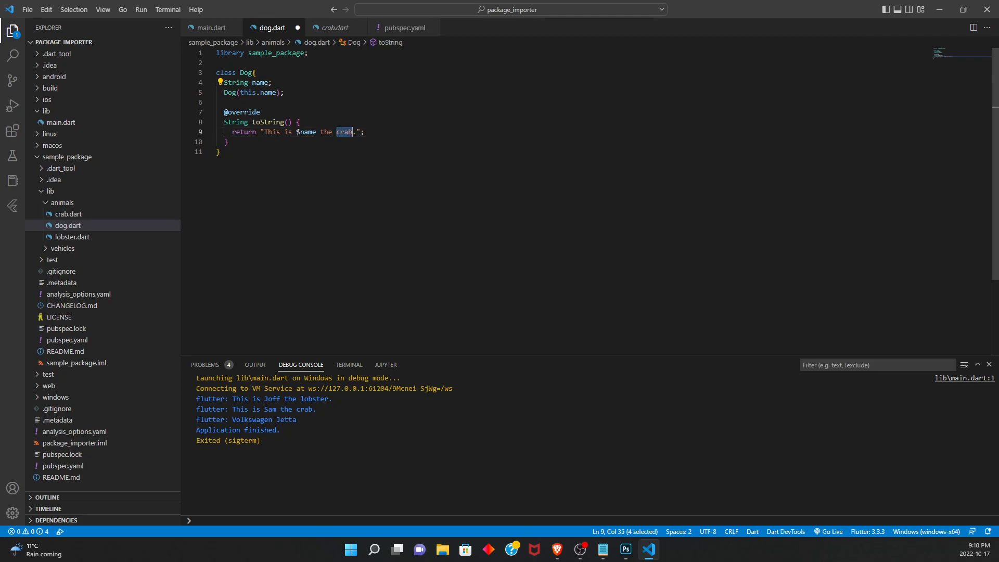
Start a print(Dog line in main.dart and bring up the terminal panel.
click(212, 27)
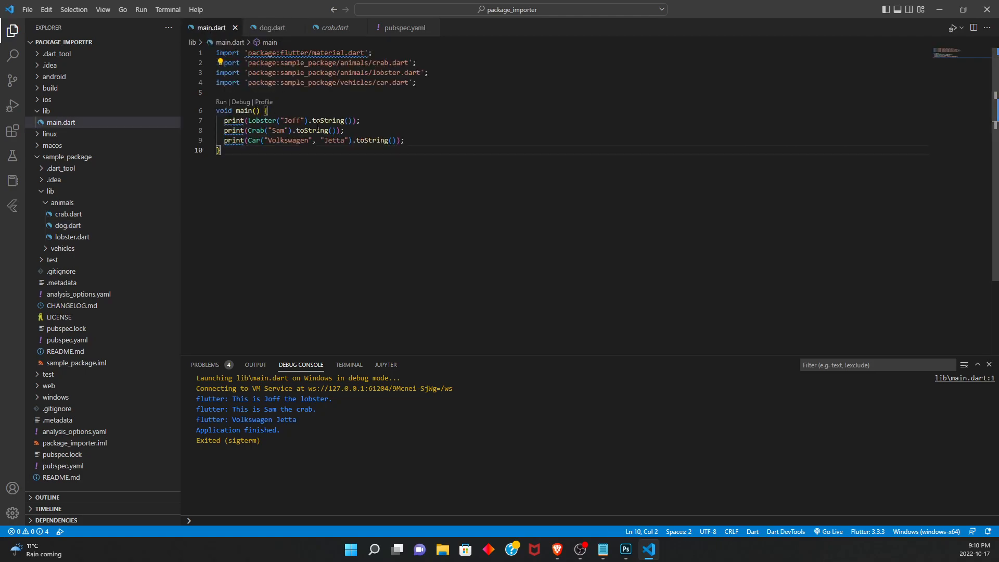
text(print()
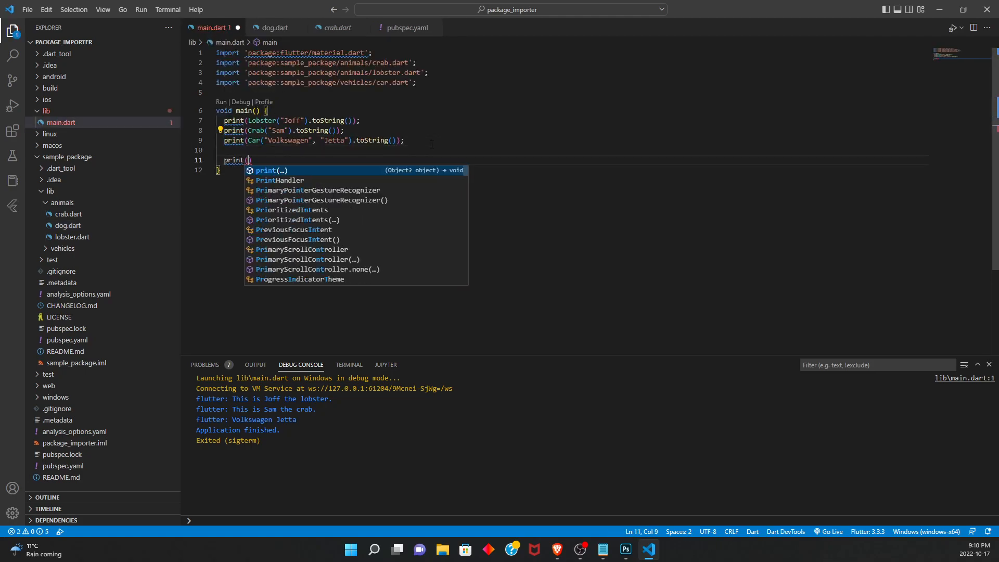
text(Dog)
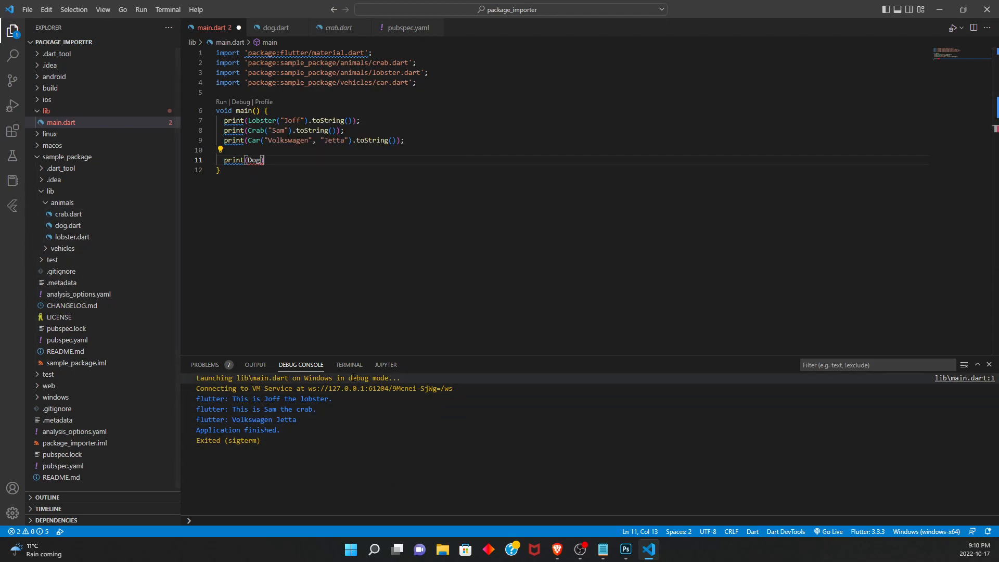
click(348, 364)
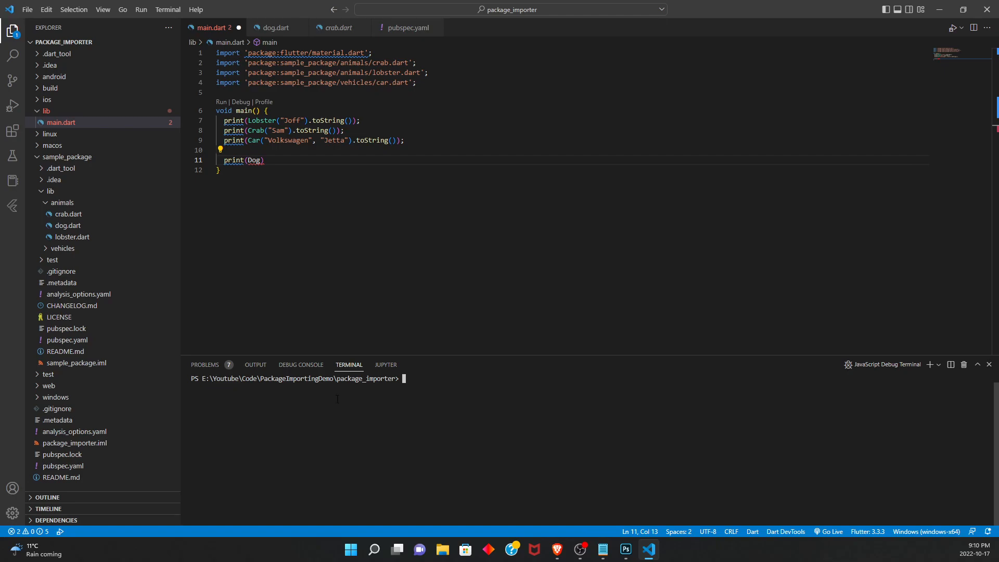
mouse_move(349, 364)
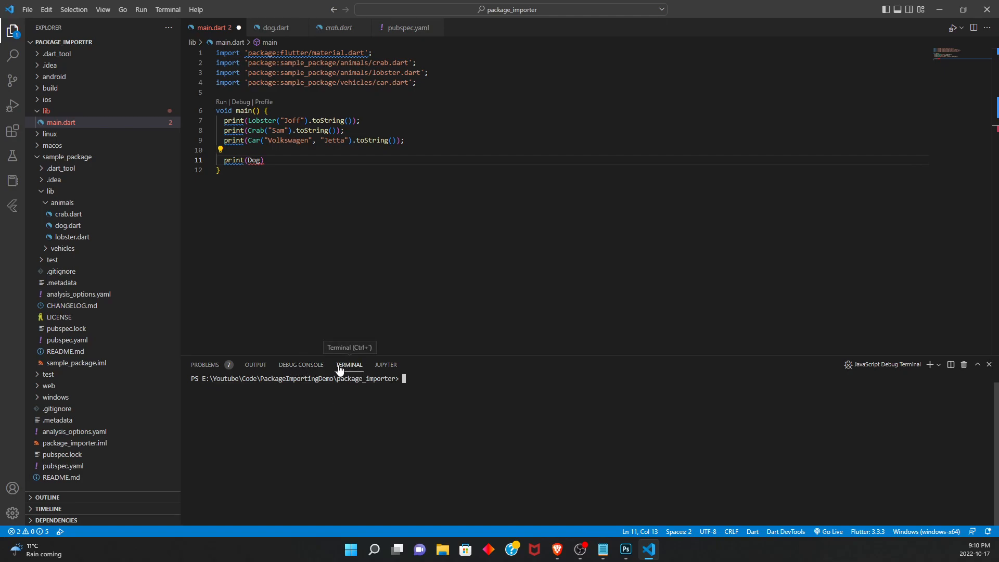
Run flutter pub get in the package_importer terminal.
text(flutter pub get)
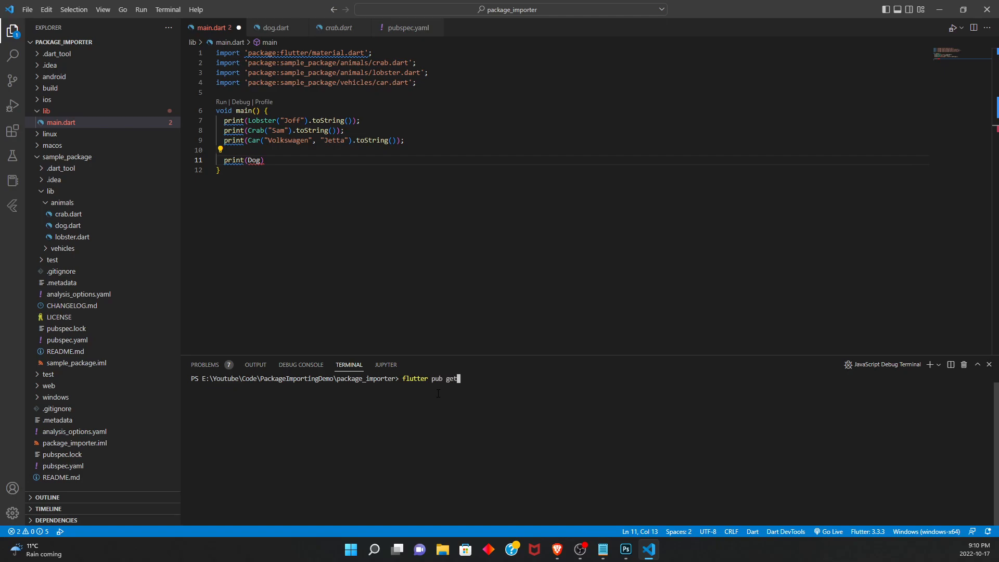
key(enter)
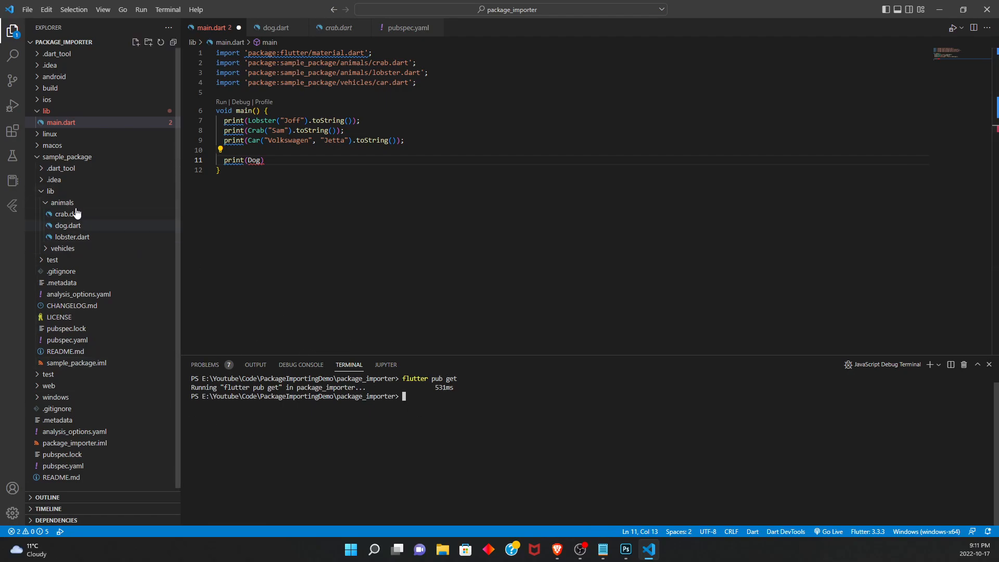
Complete the line to print Dog("Joy").toString() with the dog.dart import, and save.
double_click(253, 161)
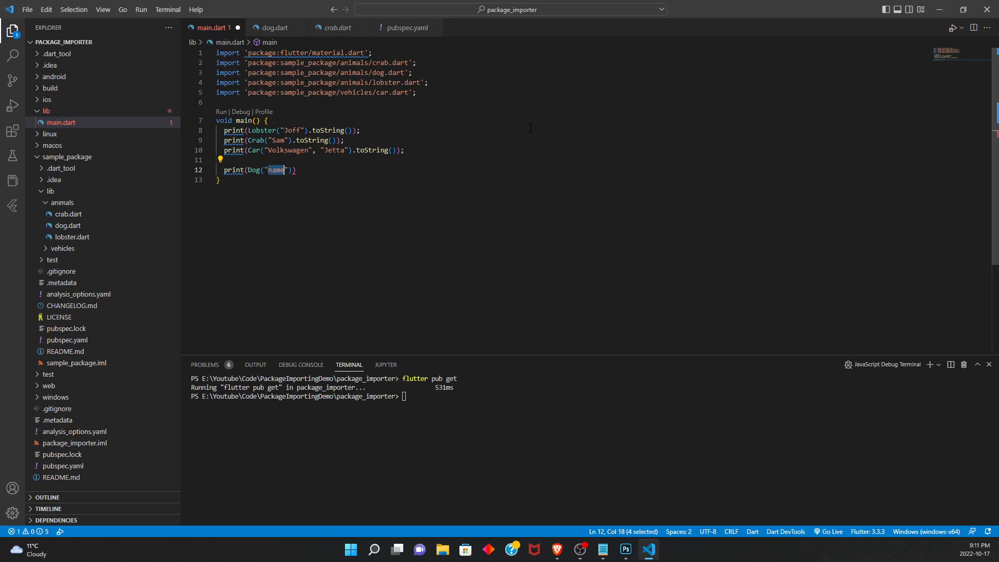
text(Joy)
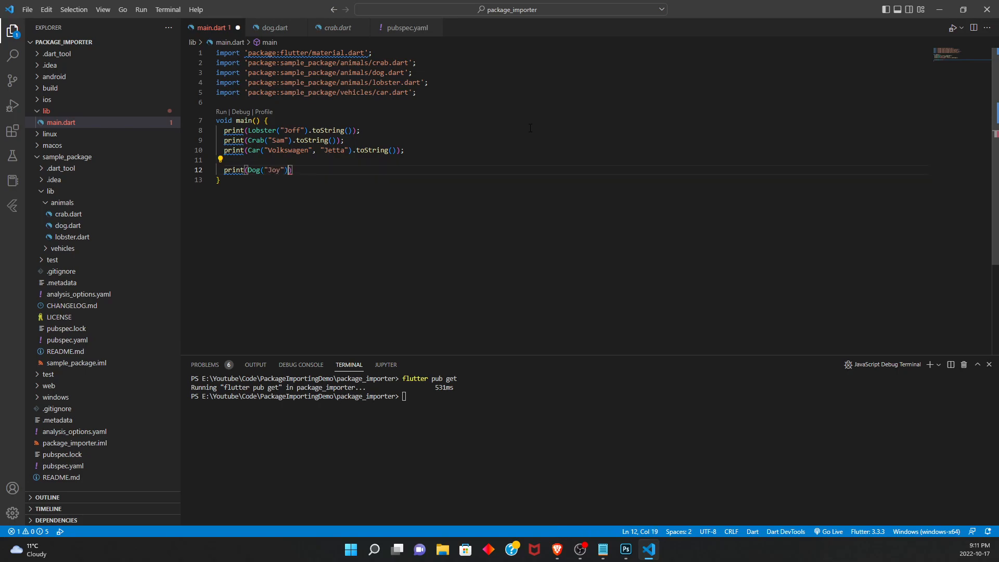
text(.toString());)
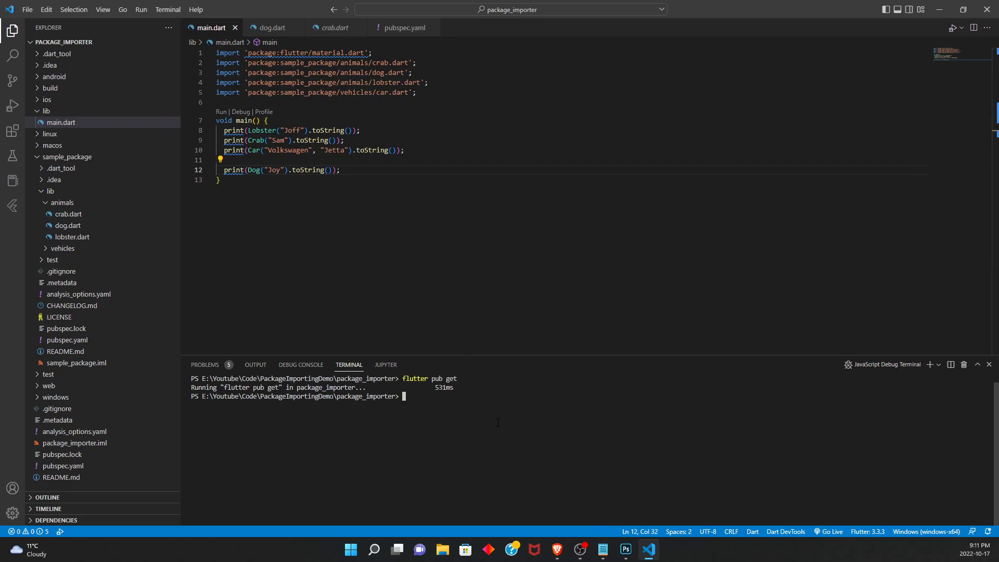
Launch flutter run in the terminal and choose device 1 (Windows).
text(flutter run)
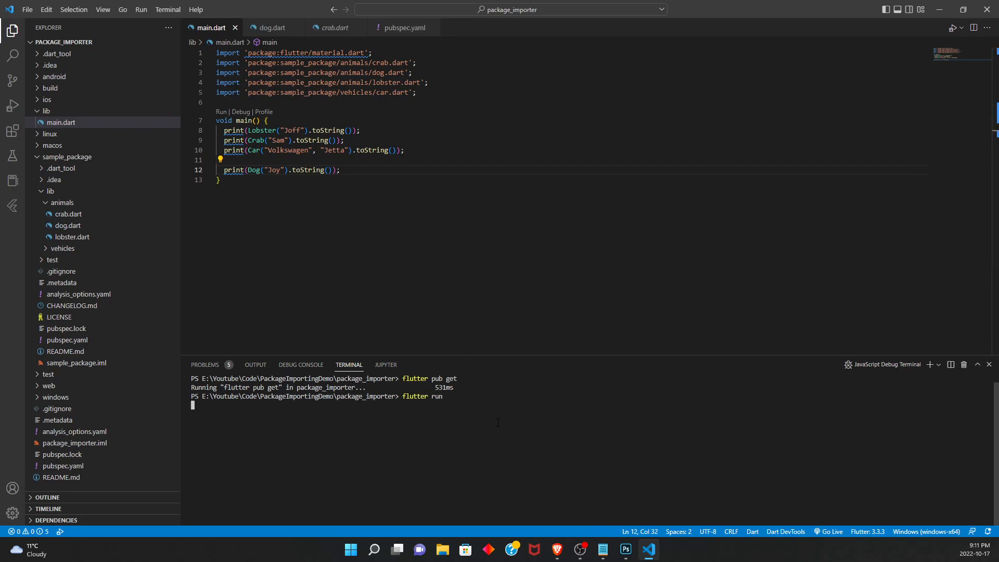
text(1)
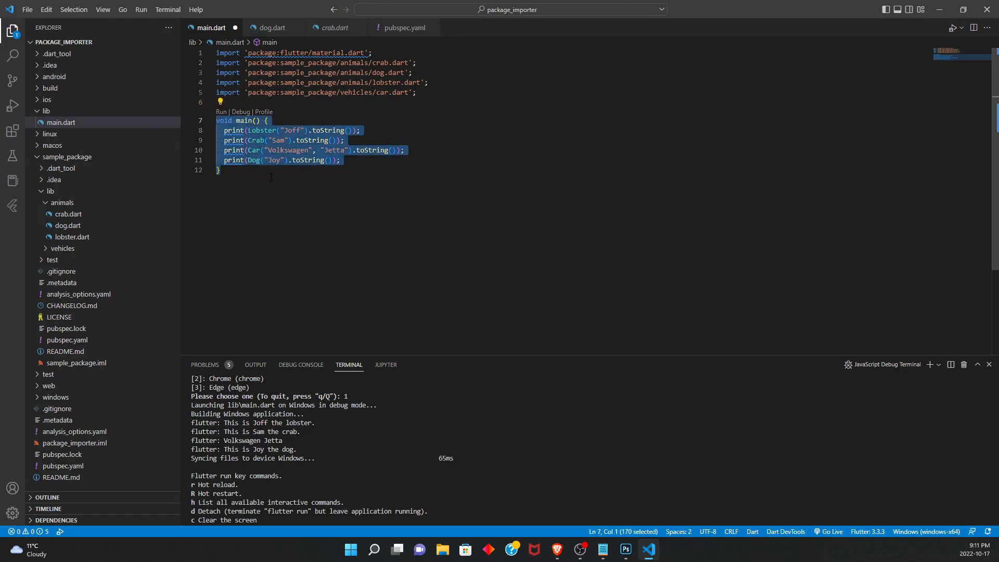
Remove the blank line before the Dog print, leaving four consecutive print lines.
click(219, 170)
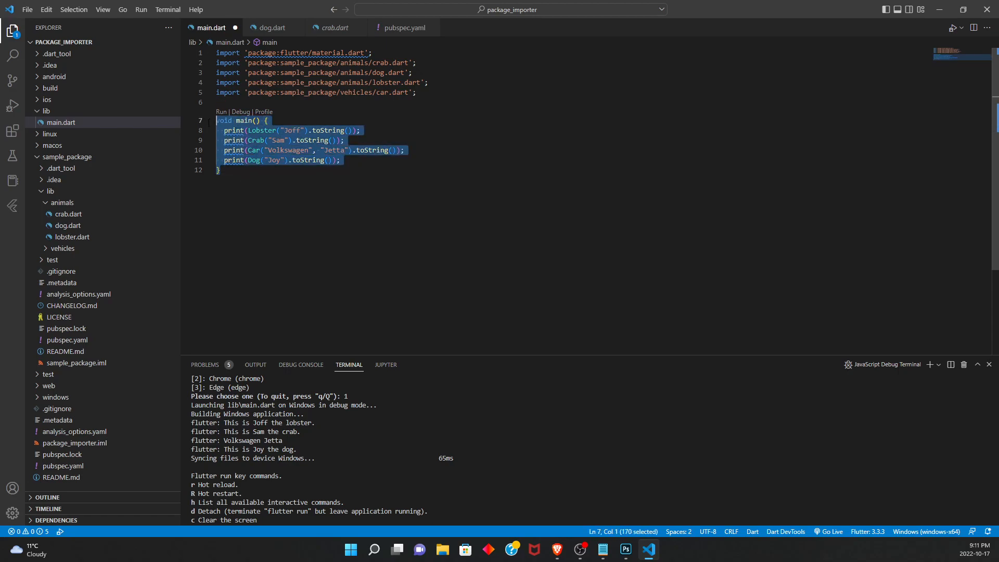
click(221, 170)
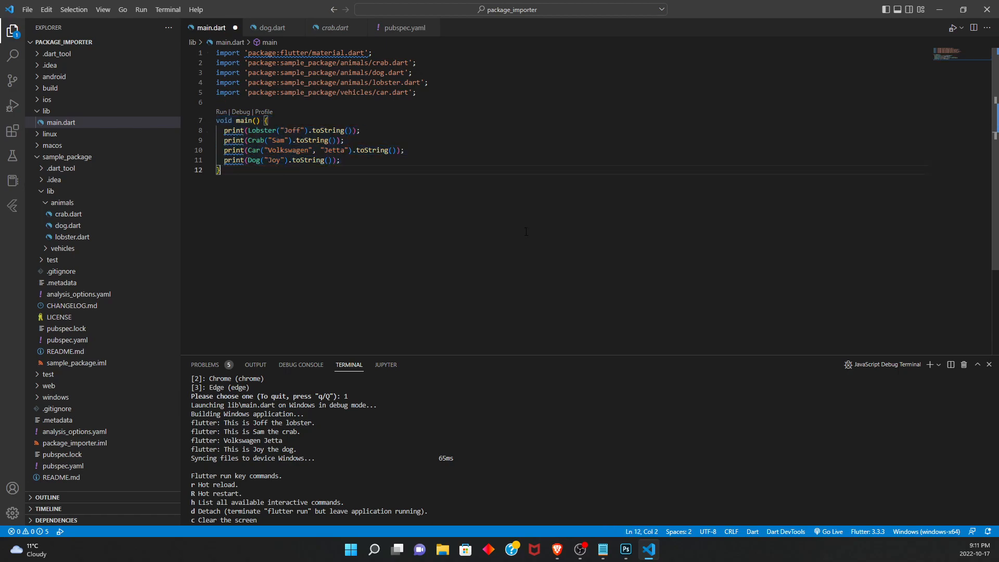